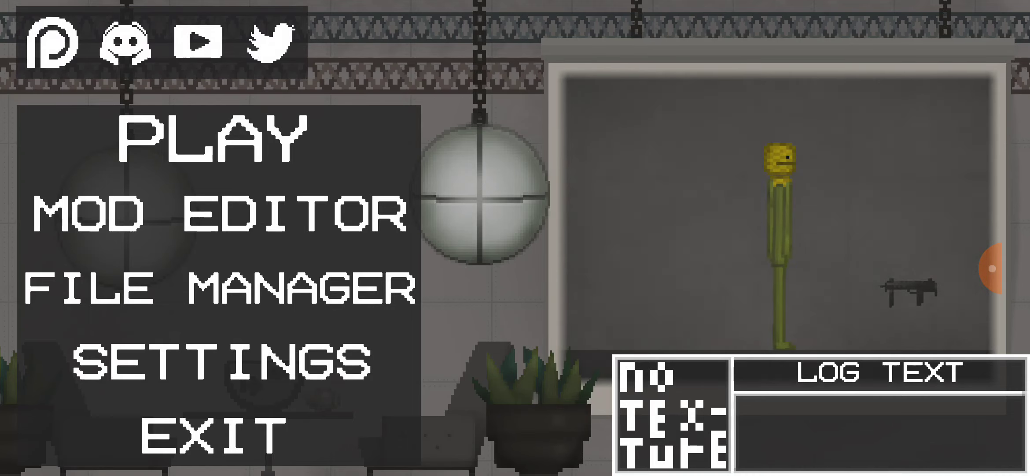
Restart the sandbox and line up Corn, Apple, Seek, Bonnie, Freddie, Golden Freddy and Foxy.
{"action": "left_click", "coordinate": [211, 141]}
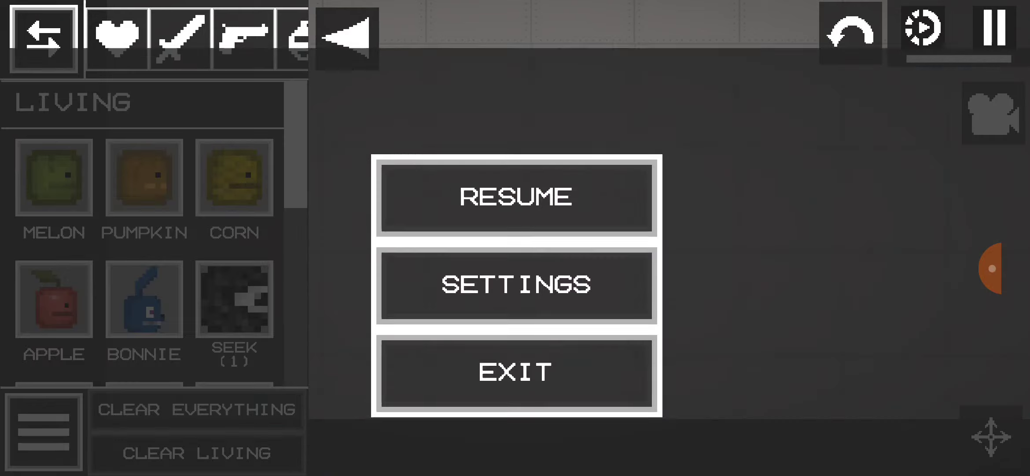
{"action": "left_click", "coordinate": [516, 371]}
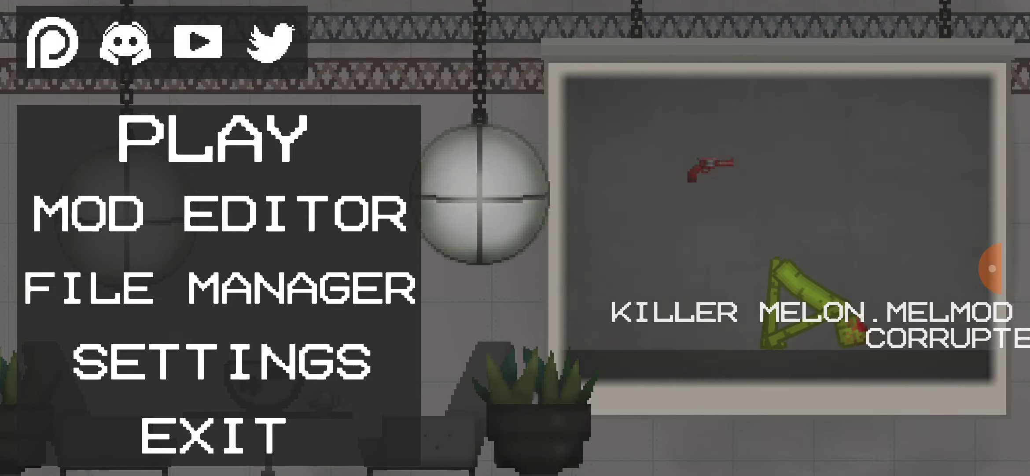
{"action": "left_click", "coordinate": [216, 141]}
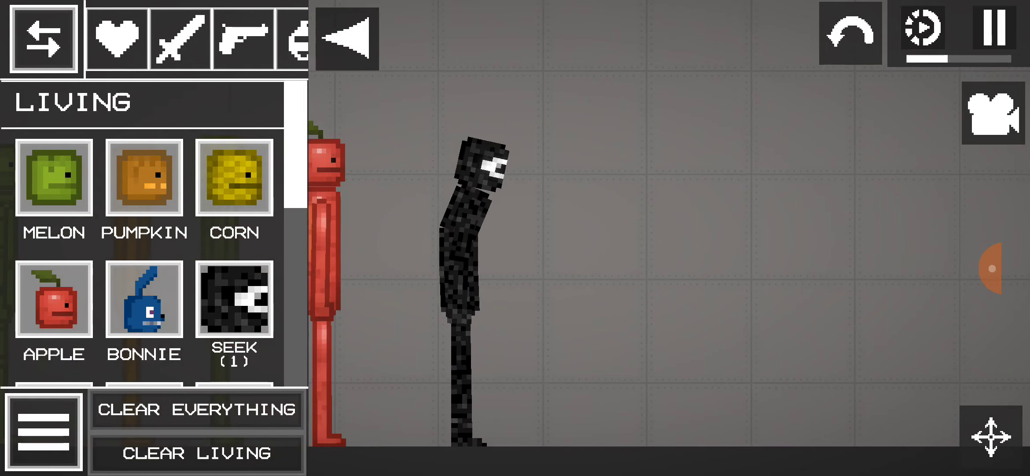
{"action": "scroll", "scroll_direction": "down", "scroll_amount": 3}
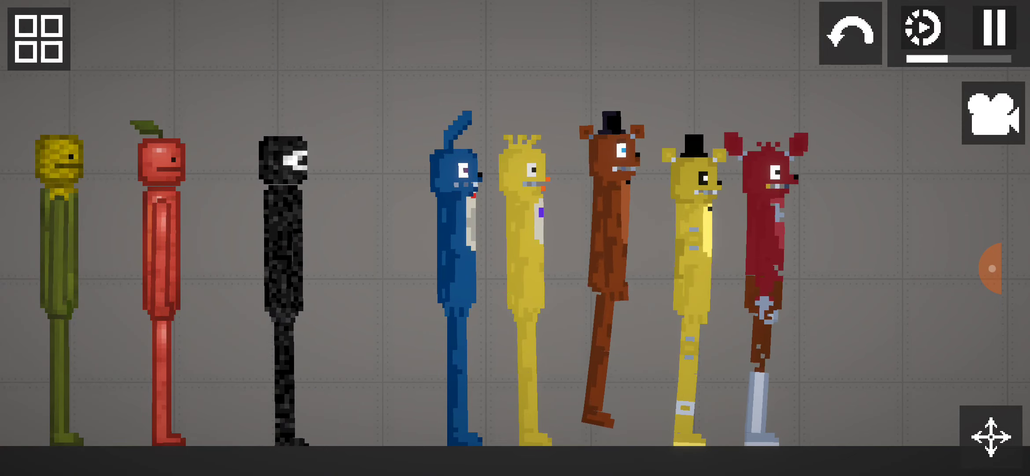
Spawn Ambush from the mod catalogue and place the DOORSB, DOORSBG and DOORSGD rooms.
{"action": "left_click", "coordinate": [38, 36]}
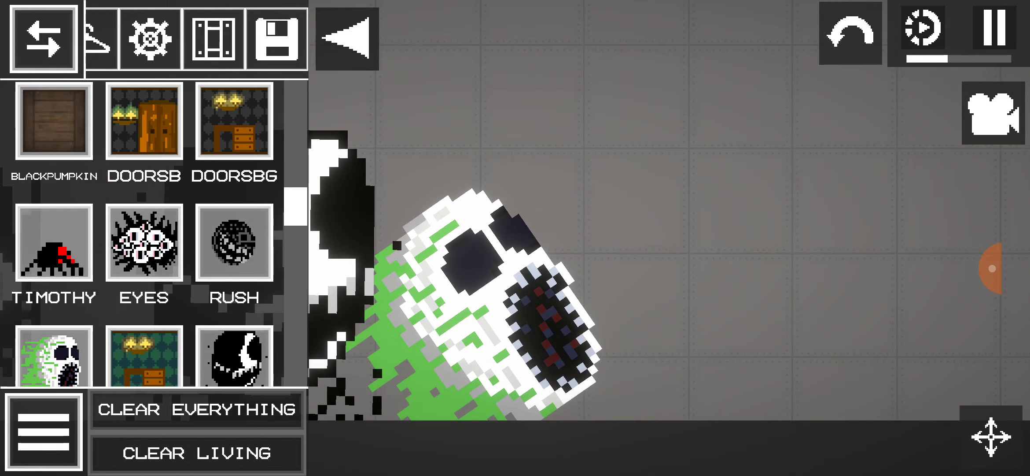
{"action": "scroll", "scroll_direction": "down", "scroll_amount": 3}
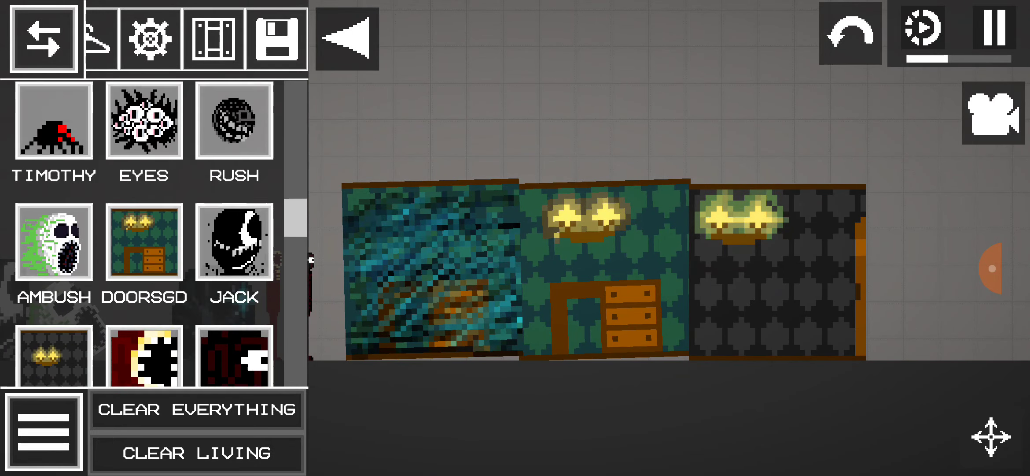
Extend the row with Doors rooms holding wardrobes and dressers, then reach the FNAF characters.
{"action": "scroll", "scroll_direction": "down", "scroll_amount": 3}
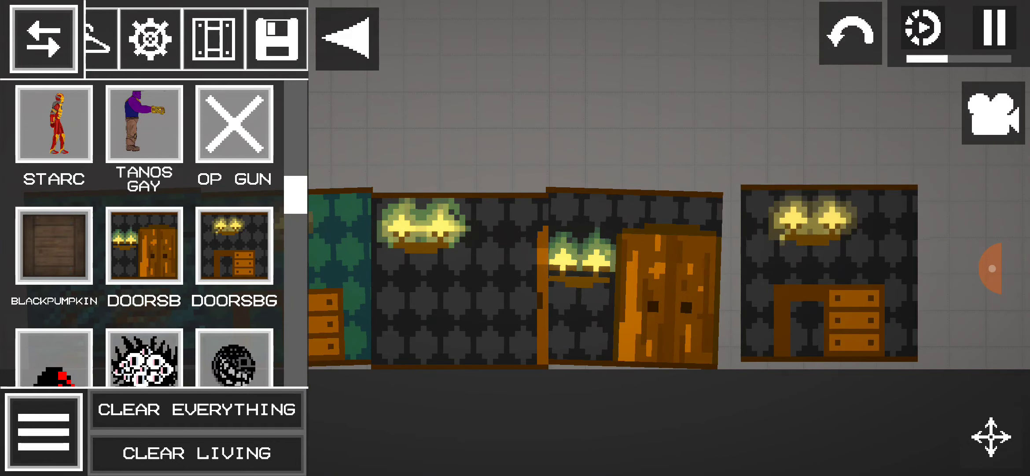
{"action": "scroll", "scroll_direction": "down", "scroll_amount": 3}
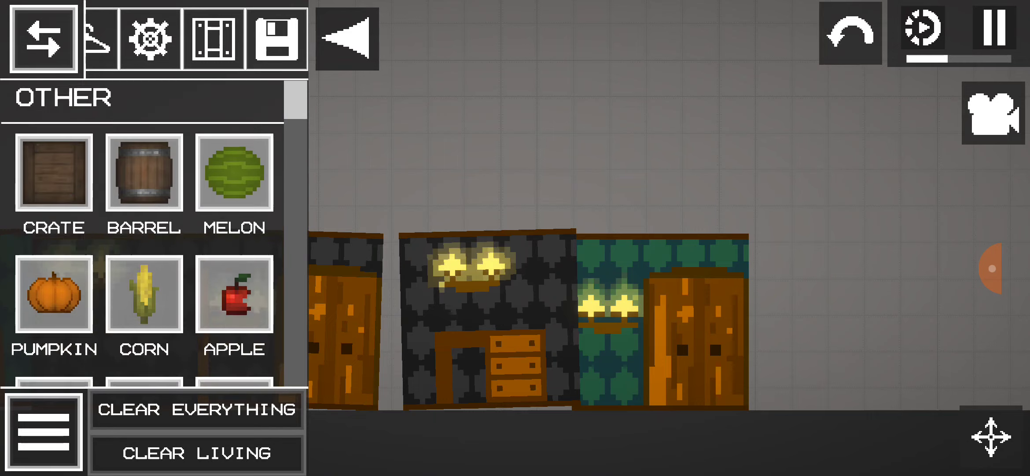
{"action": "scroll", "scroll_direction": "down", "scroll_amount": 3}
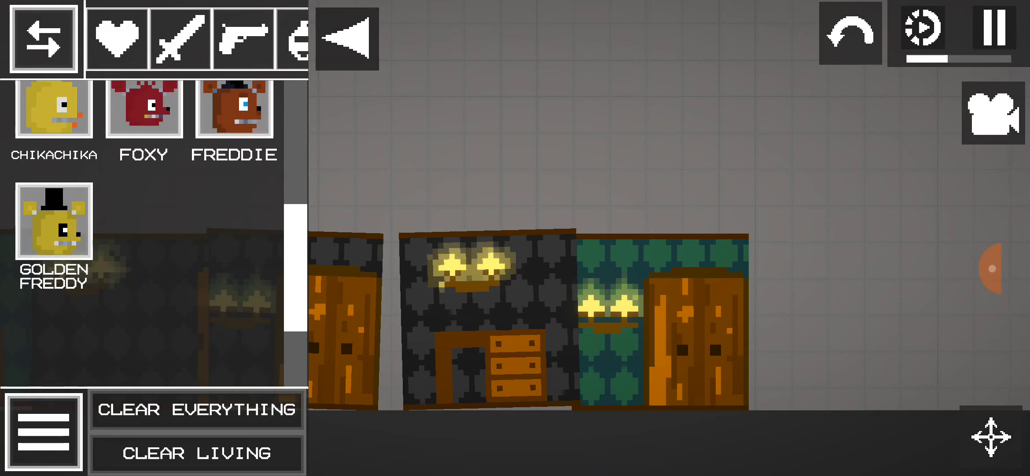
Quit Melon Playground from its menu and go to the Android home screen.
{"action": "left_click", "coordinate": [179, 37]}
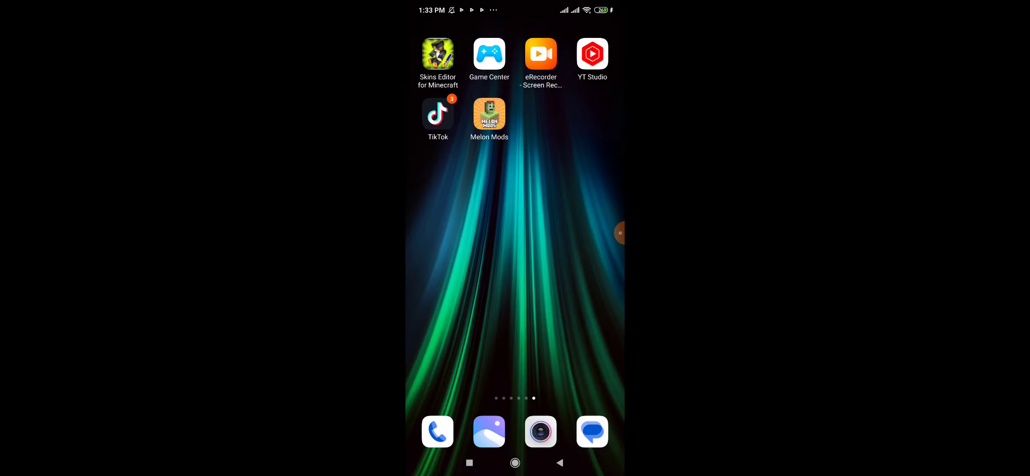
Launch Melon Mods and show the PEOPLE AND... category listings.
{"action": "left_click", "coordinate": [488, 114]}
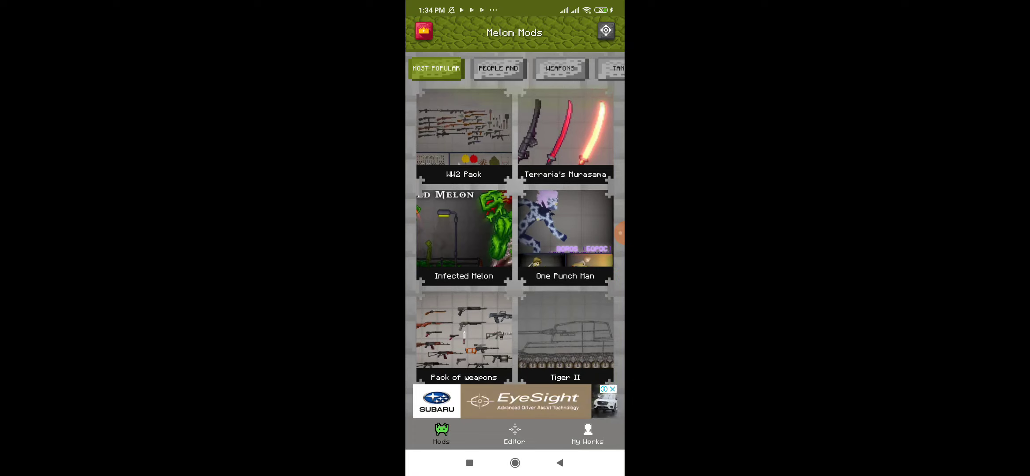
{"action": "left_click", "coordinate": [498, 68]}
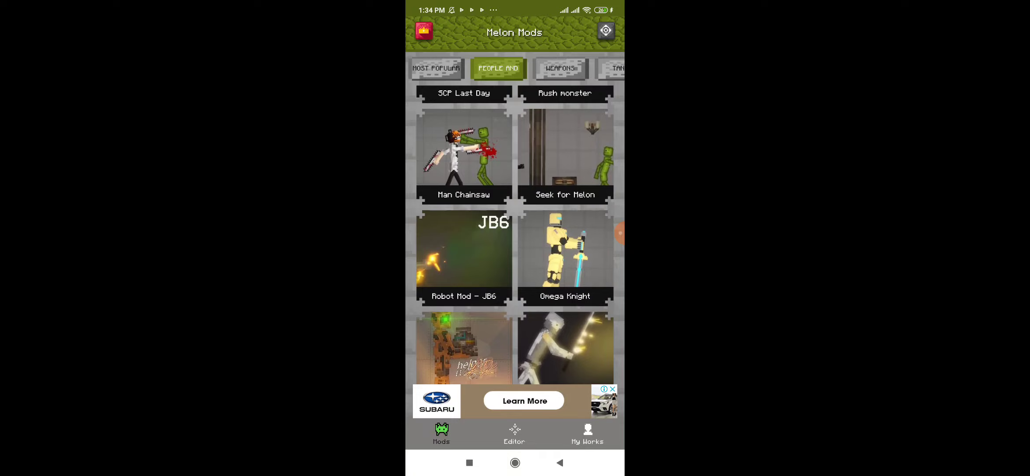
Scroll the people listings down past Kids to FNAF big mod and Human organs.
{"action": "scroll", "scroll_direction": "down", "scroll_amount": 3}
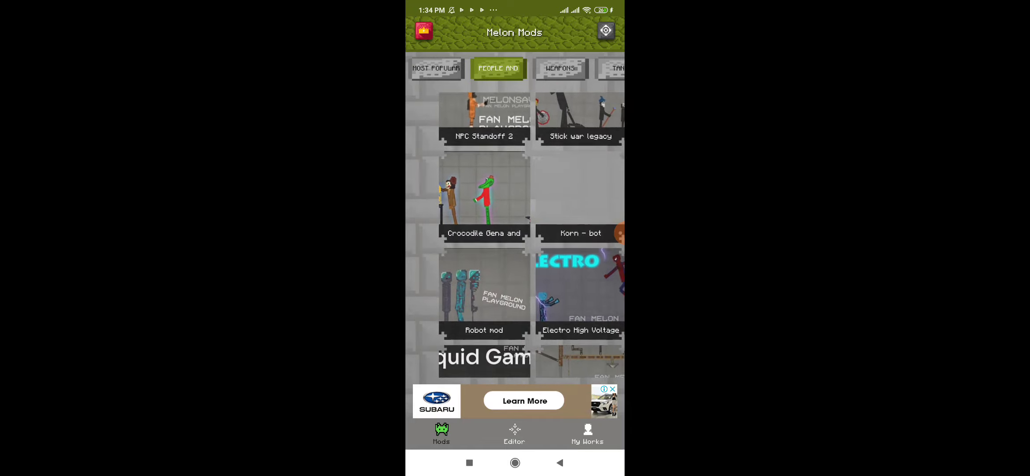
{"action": "scroll", "scroll_direction": "down", "scroll_amount": 3}
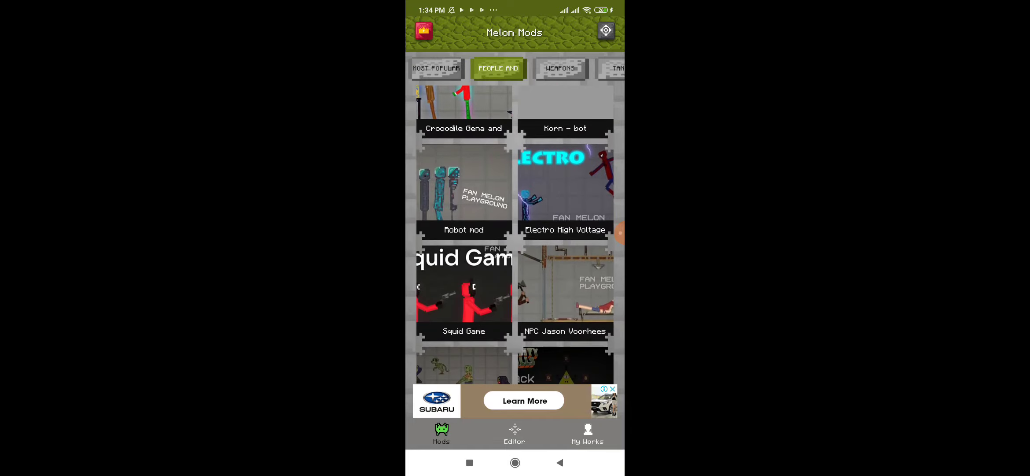
{"action": "scroll", "scroll_direction": "down", "scroll_amount": 3}
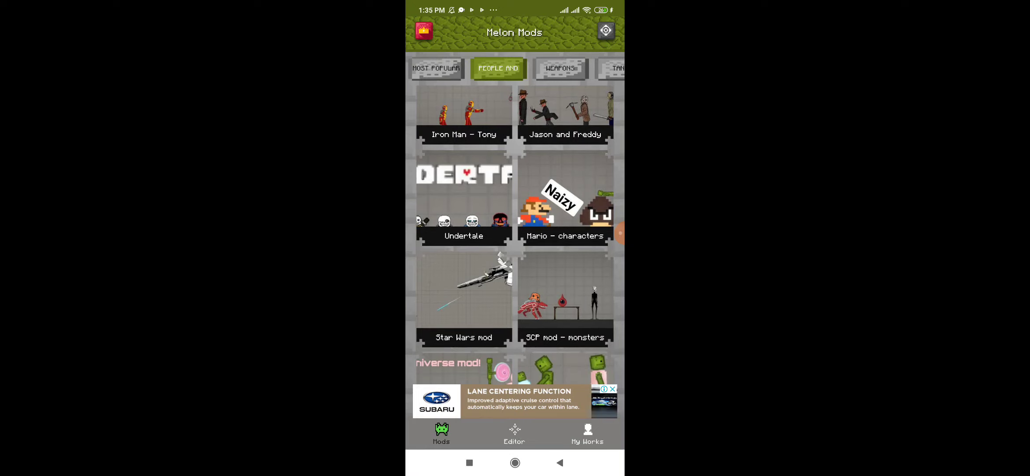
{"action": "scroll", "scroll_direction": "down", "scroll_amount": 3}
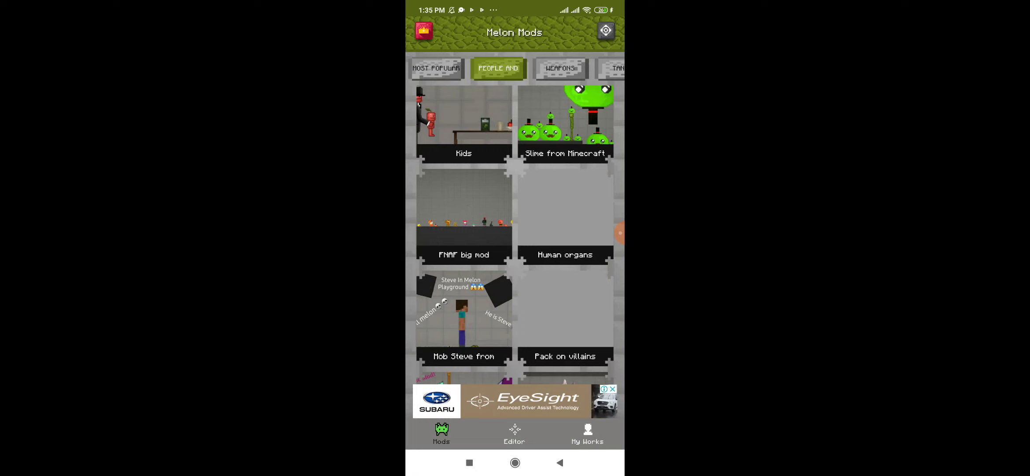